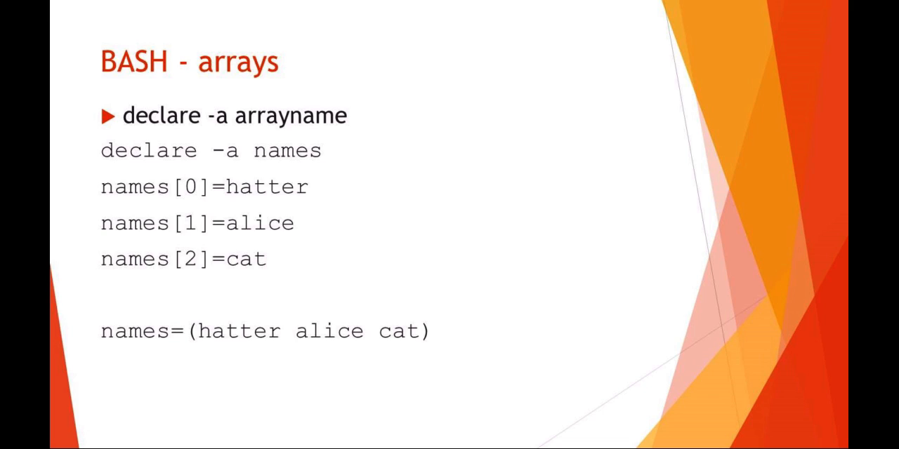
Step: Advance from the arrays slide through the if-condition slide to the BASH for-loop slide
key("Right")
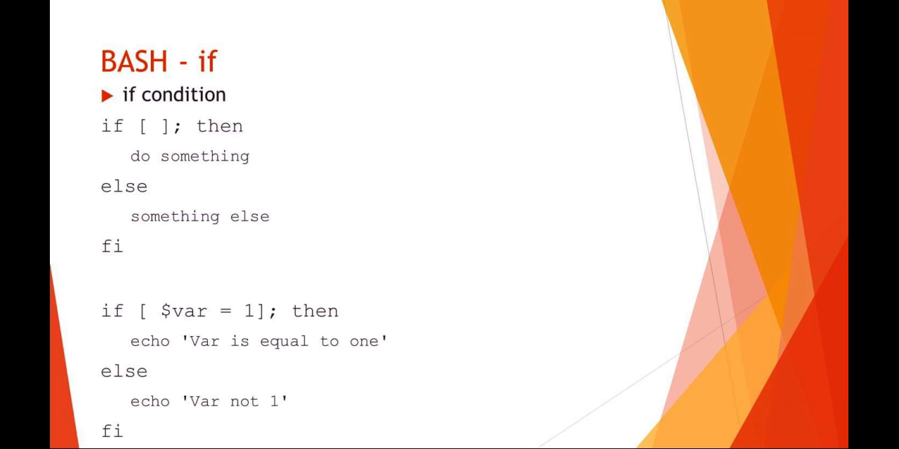
key("Right")
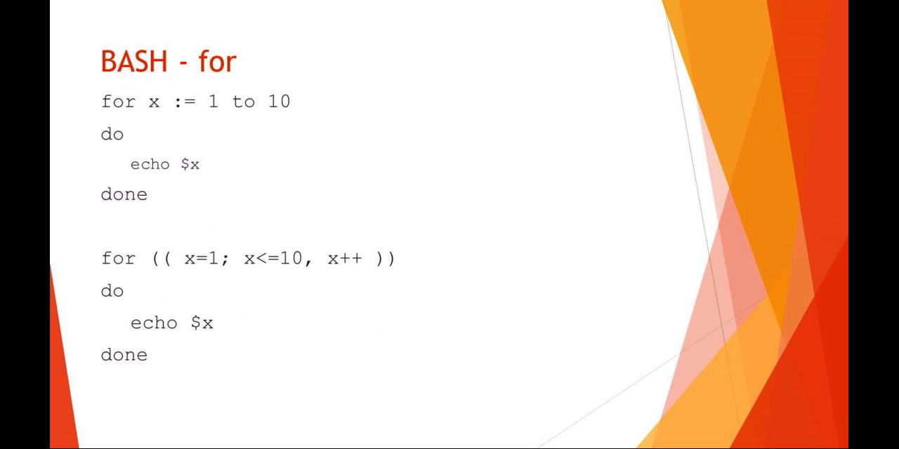